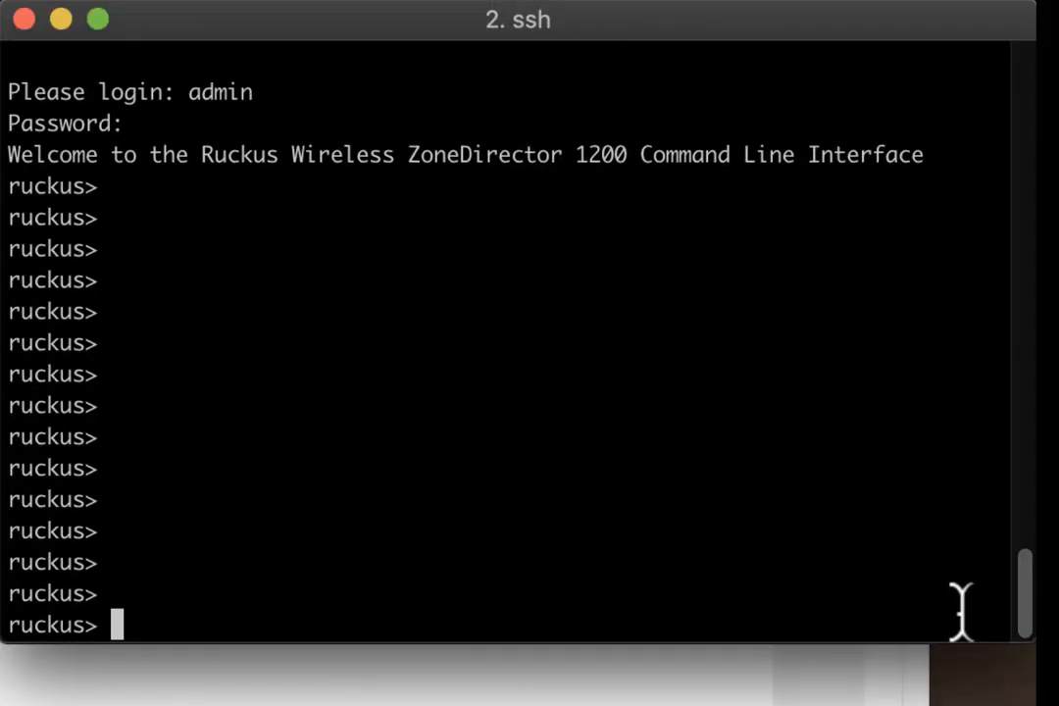
Step: Run enable, config, system and ftp in the ssh CLI to enable FTP access
{"action": "type", "text": "enable"}
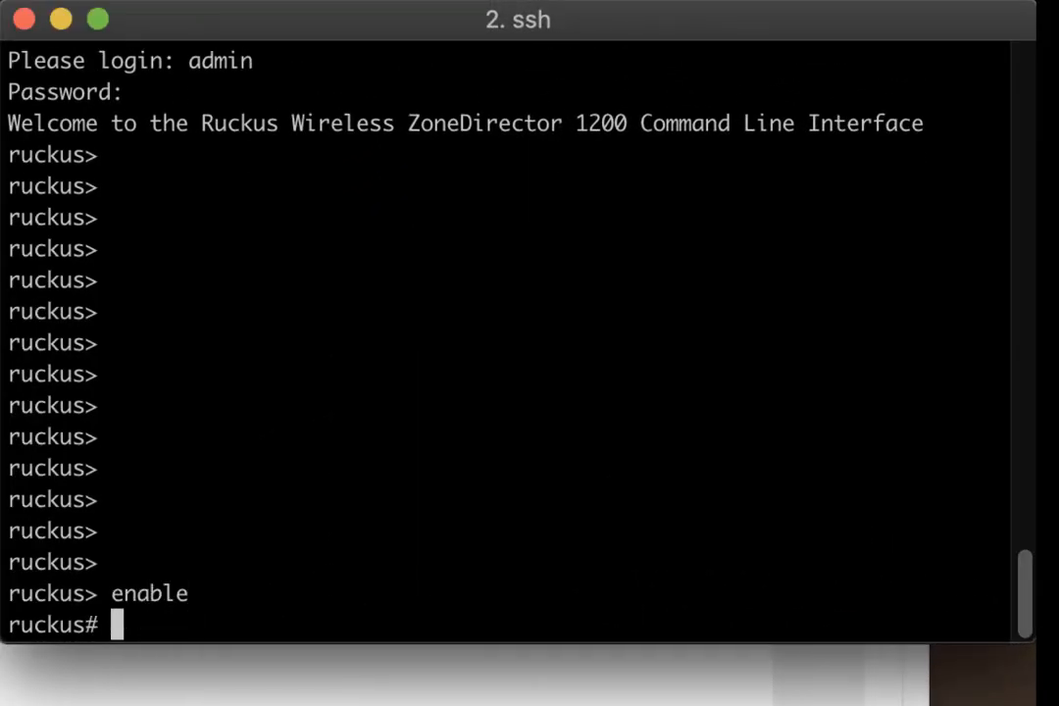
{"action": "type", "text": "config"}
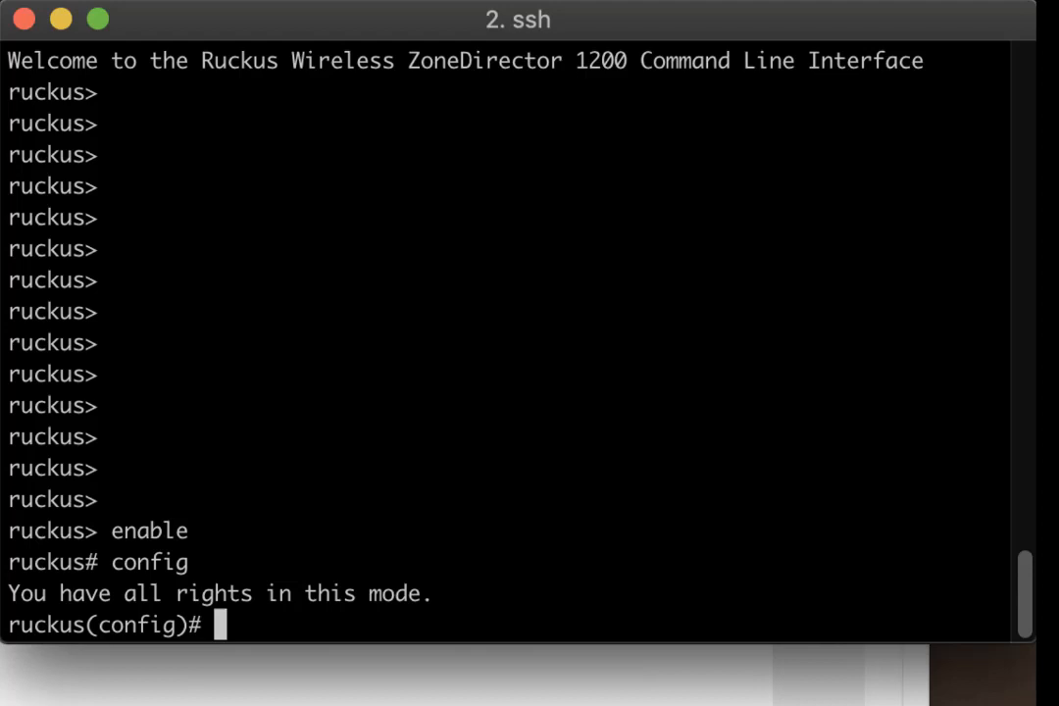
{"action": "type", "text": "system"}
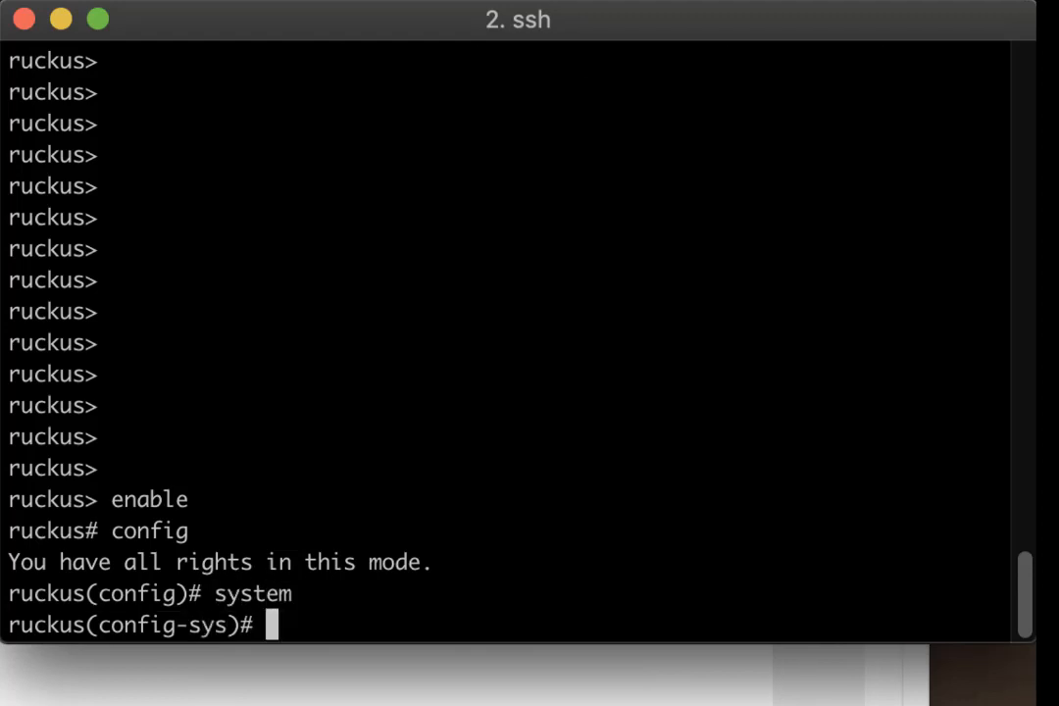
{"action": "type", "text": "ftp"}
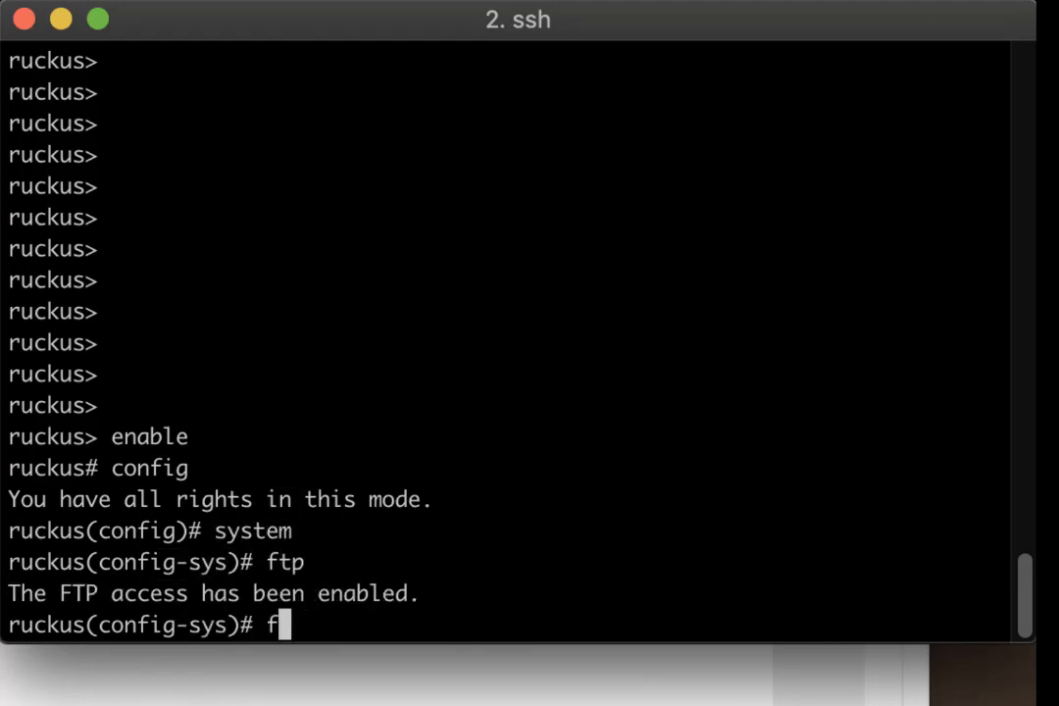
{"action": "type", "text": "tp-"}
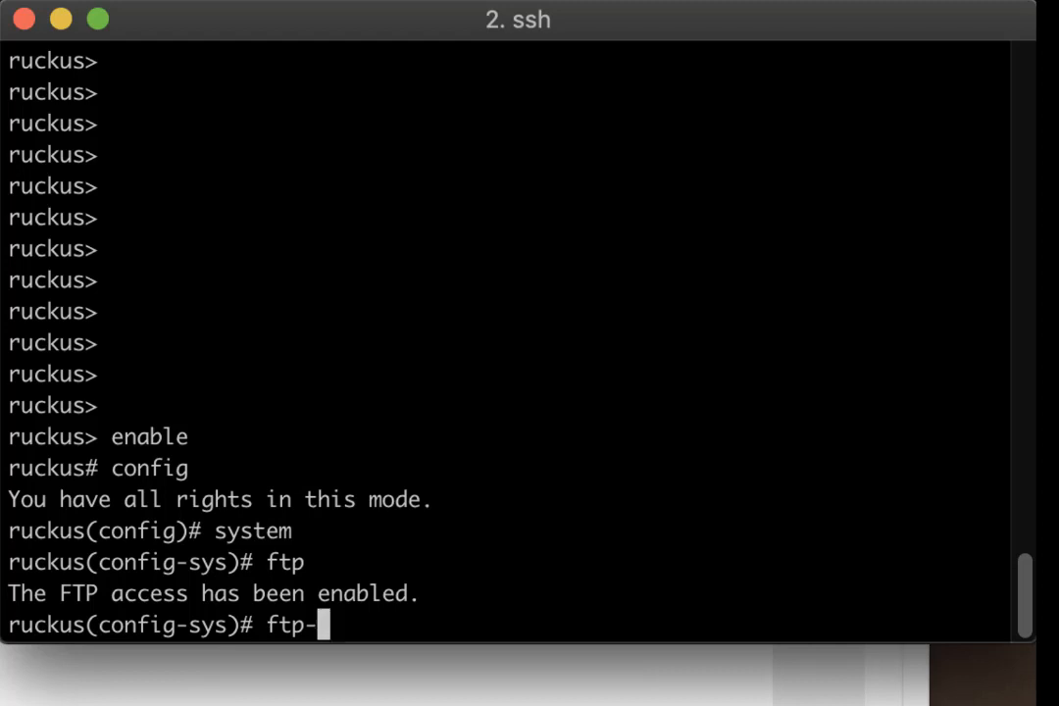
{"action": "type", "text": "anon"}
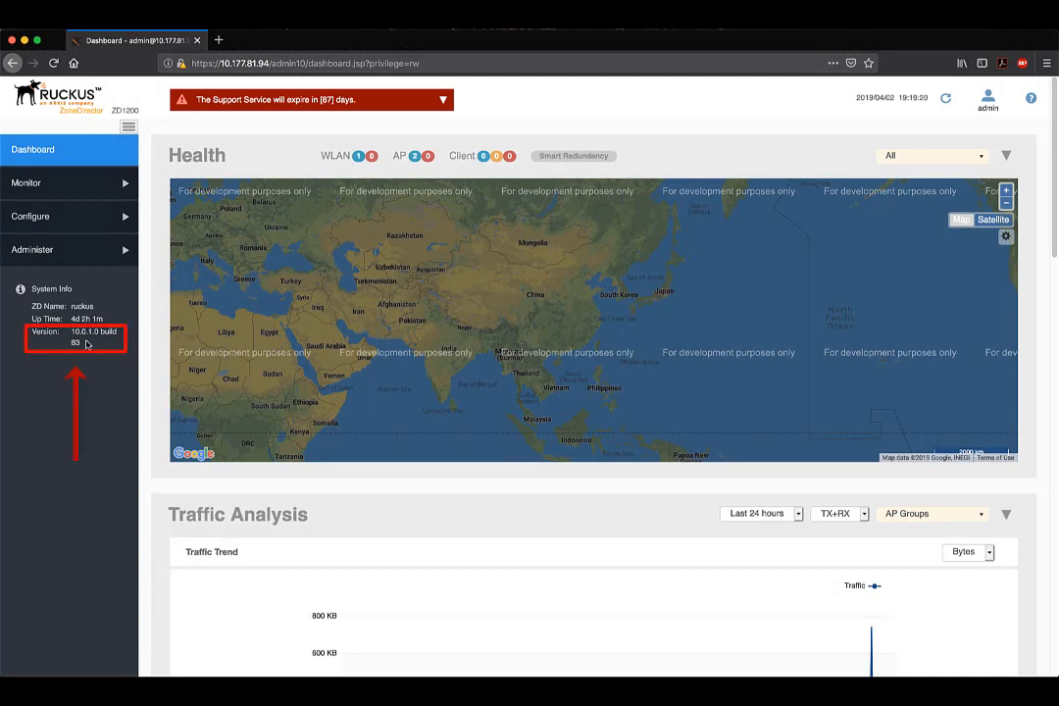
Step: Open Administer > Upgrade to show the software upgrade page for 10.0.1.0 build 83
{"action": "left_click", "coordinate": [32, 249]}
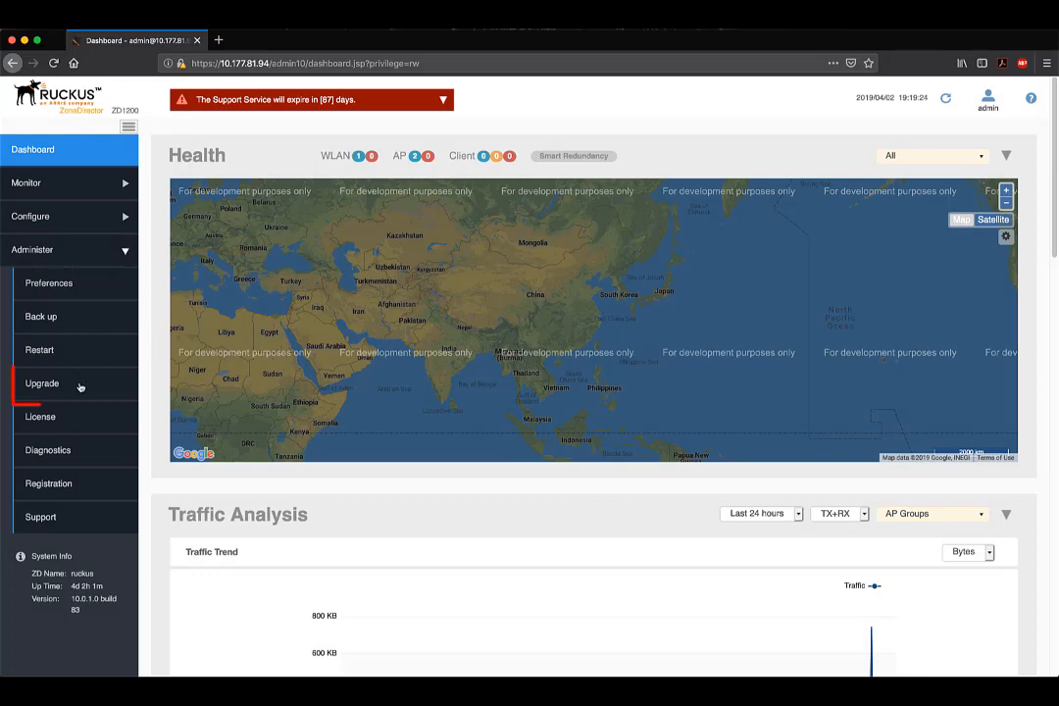
{"action": "left_click", "coordinate": [43, 383]}
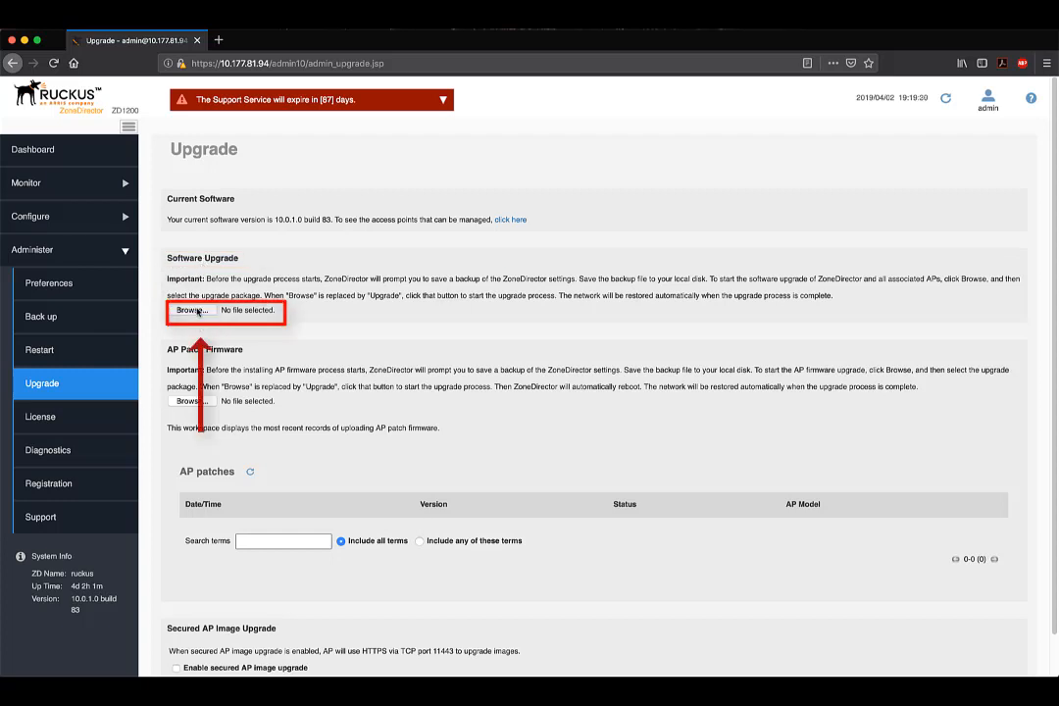
Step: Select the zd1200 10.2.0.0.189 .img file from the ZD 10.2.0 SA folder
{"action": "left_click", "coordinate": [192, 309]}
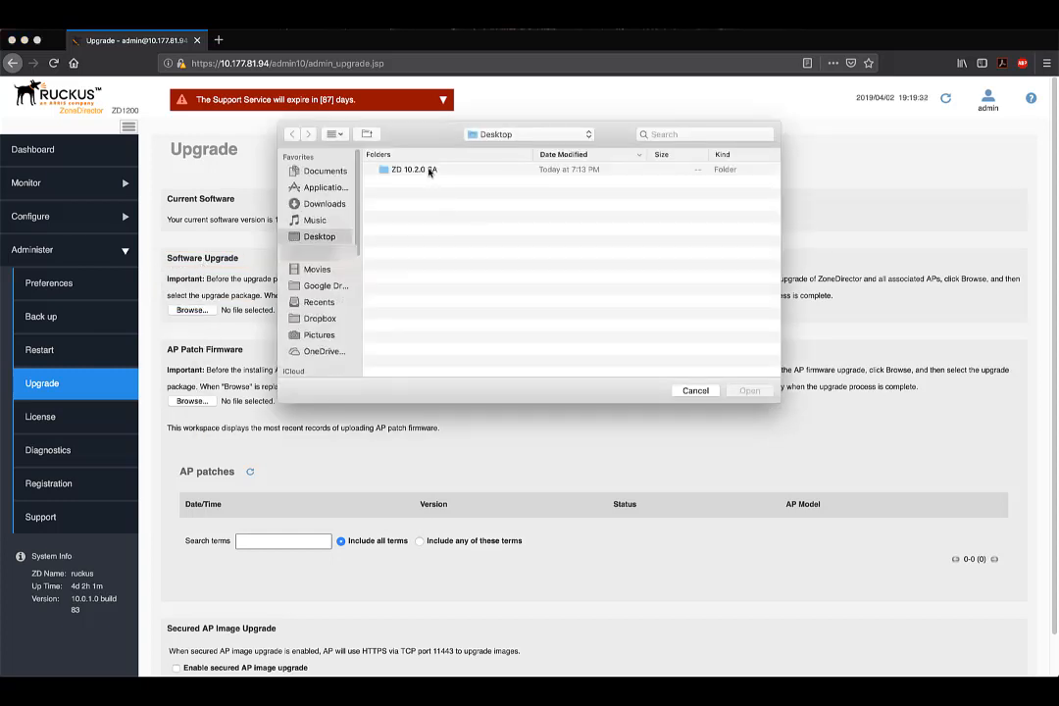
{"action": "double_click", "coordinate": [413, 170]}
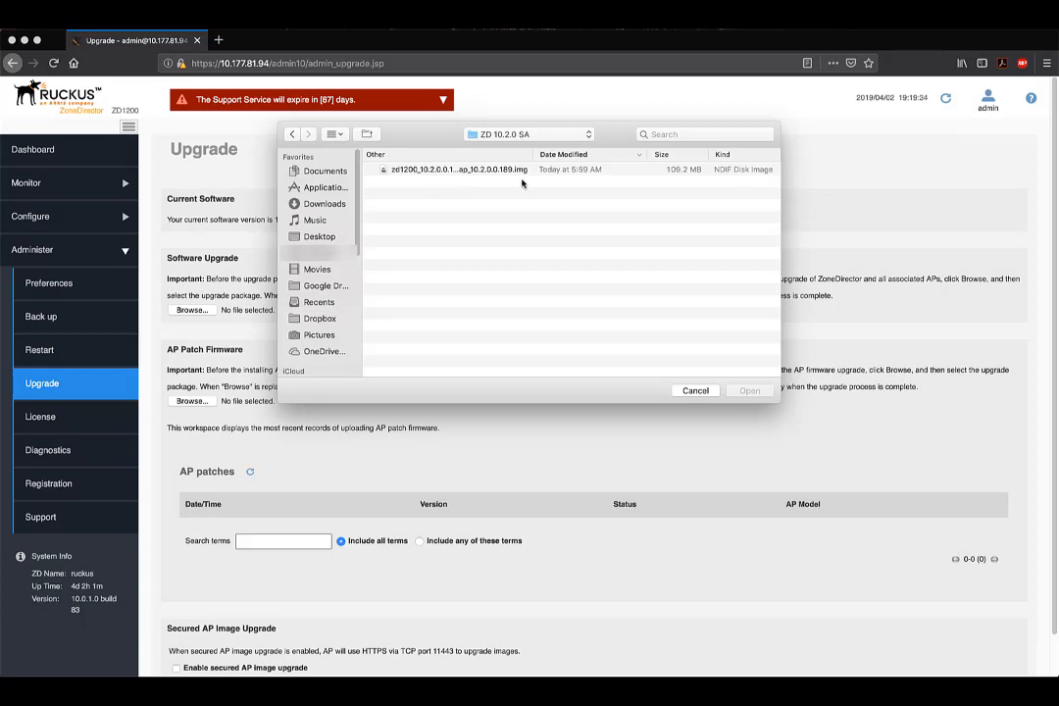
{"action": "left_click", "coordinate": [458, 169]}
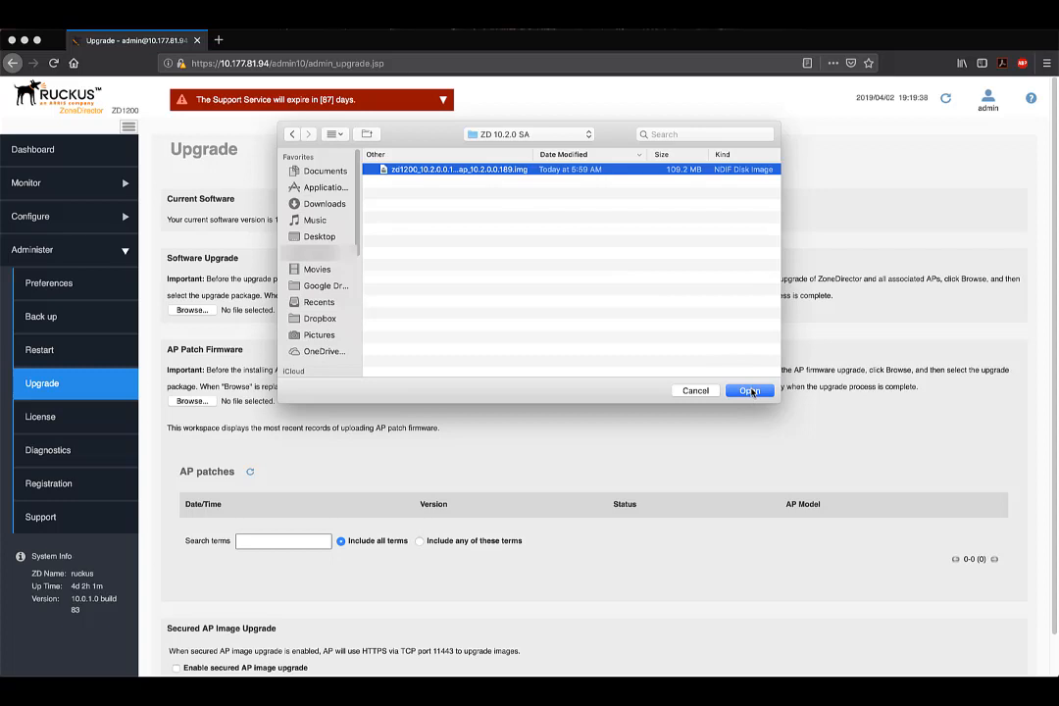
{"action": "left_click", "coordinate": [748, 390]}
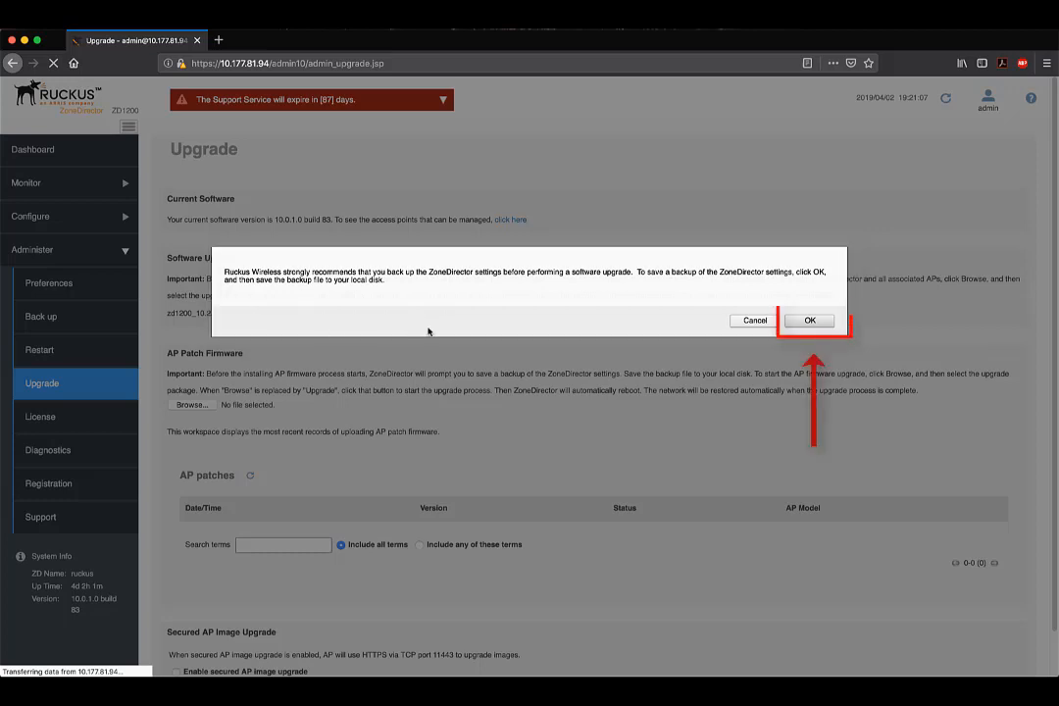
Step: Save the settings backup file, then start and confirm the network-wide upgrade to 10.2.0.0.189
{"action": "left_click", "coordinate": [809, 320]}
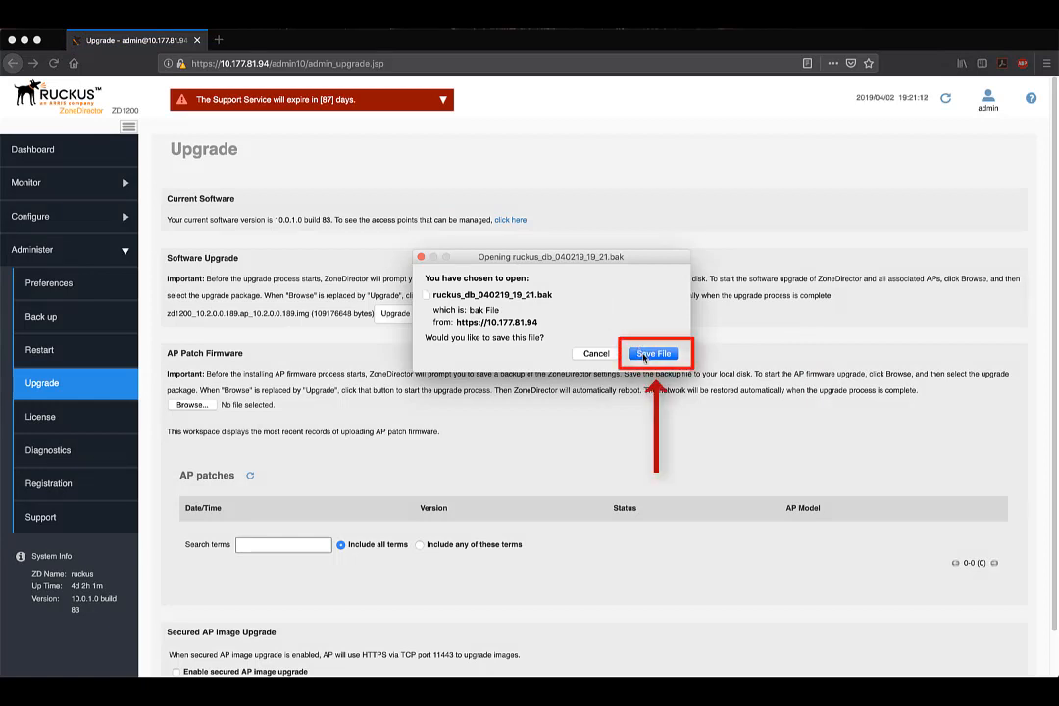
{"action": "left_click", "coordinate": [653, 354]}
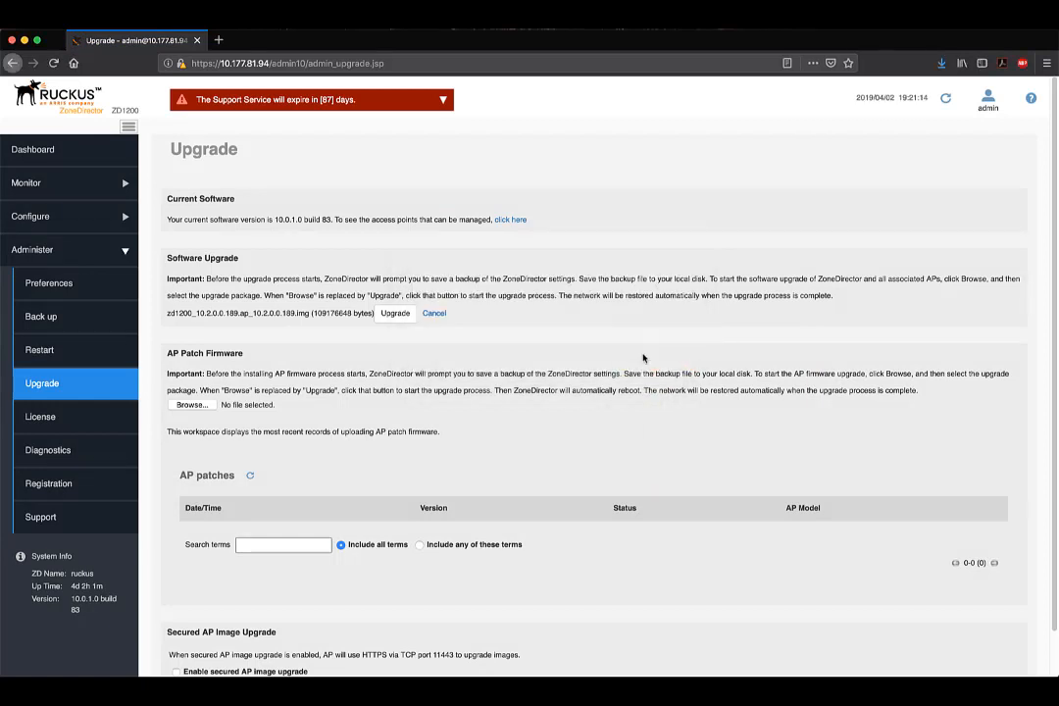
{"action": "left_click", "coordinate": [250, 476]}
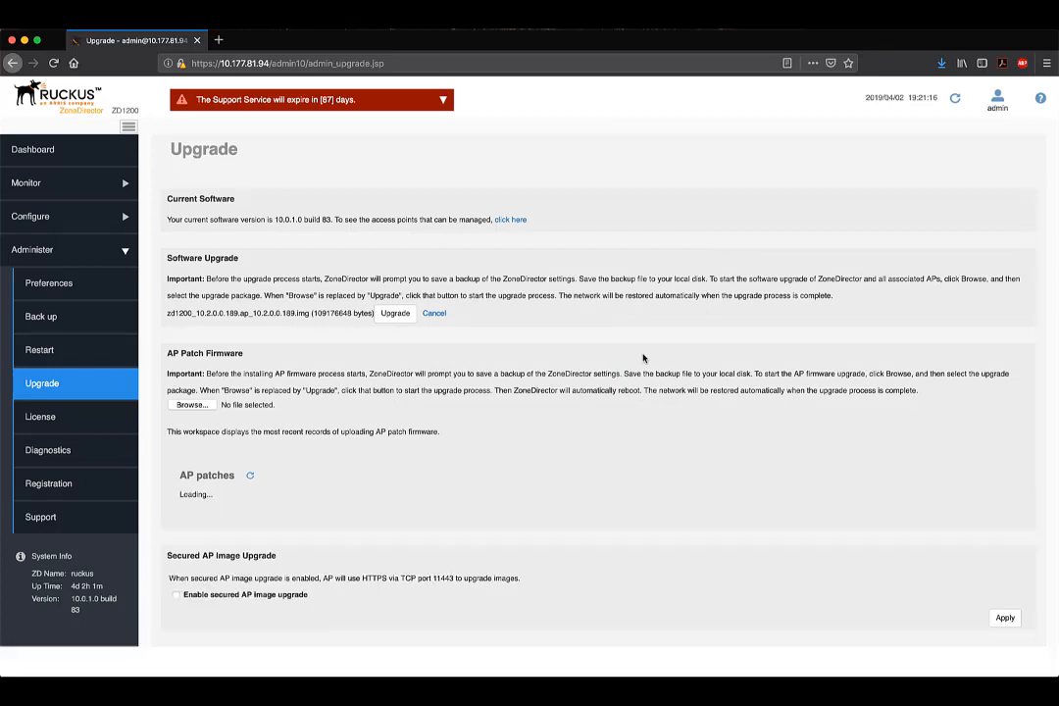
{"action": "left_click", "coordinate": [395, 313]}
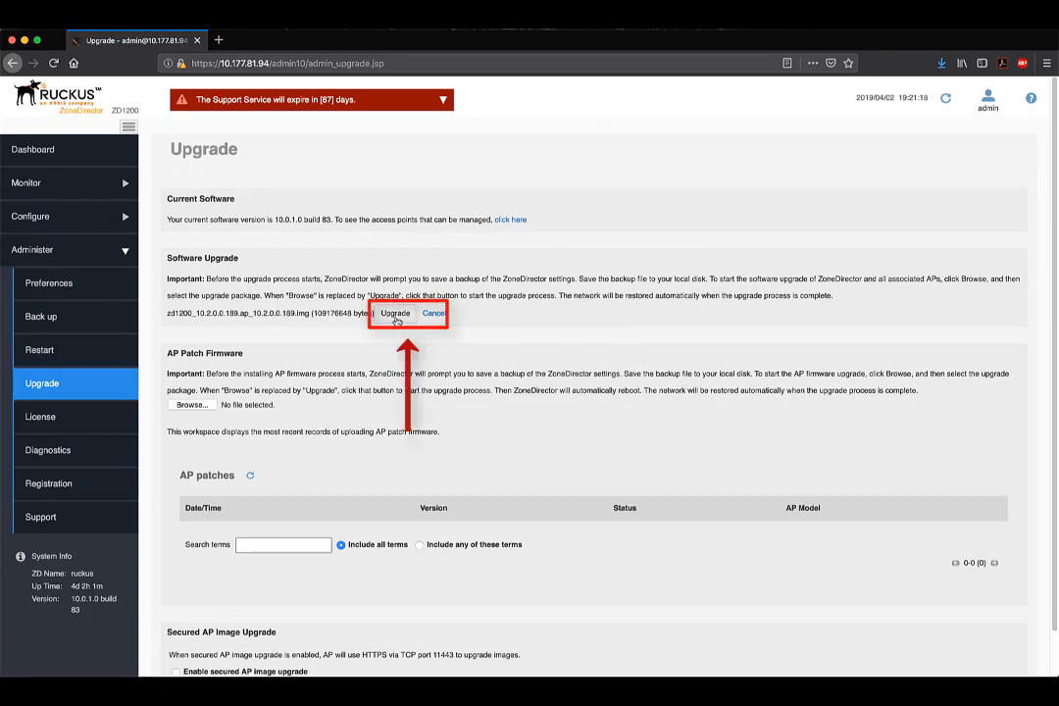
{"action": "left_click", "coordinate": [395, 313]}
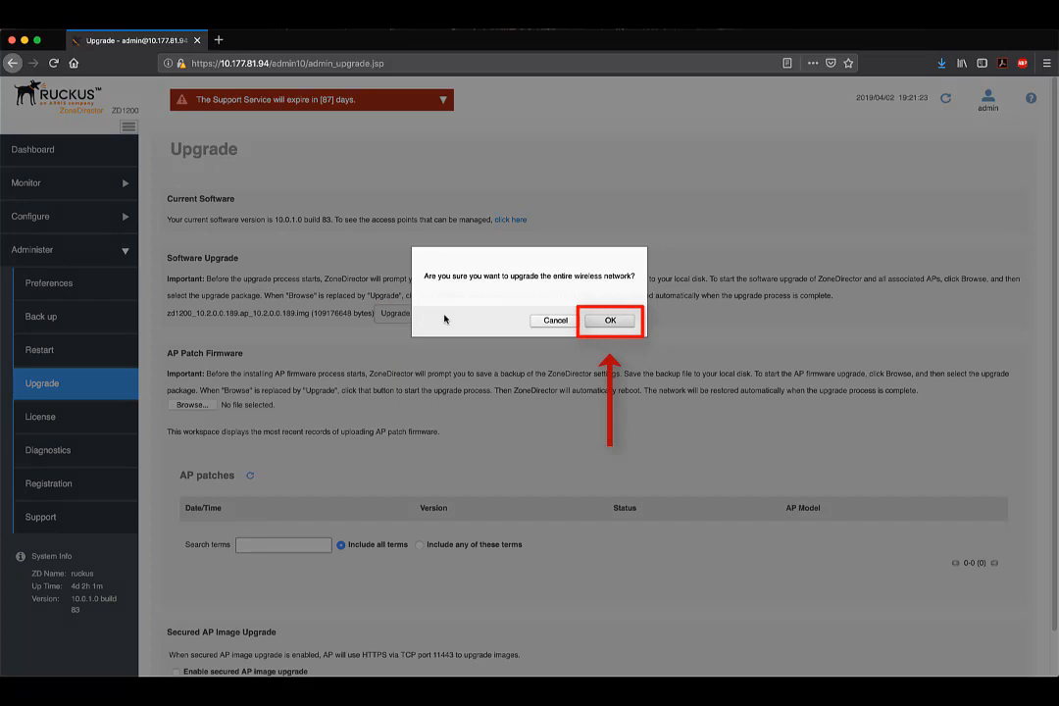
{"action": "mouse_move", "coordinate": [609, 321]}
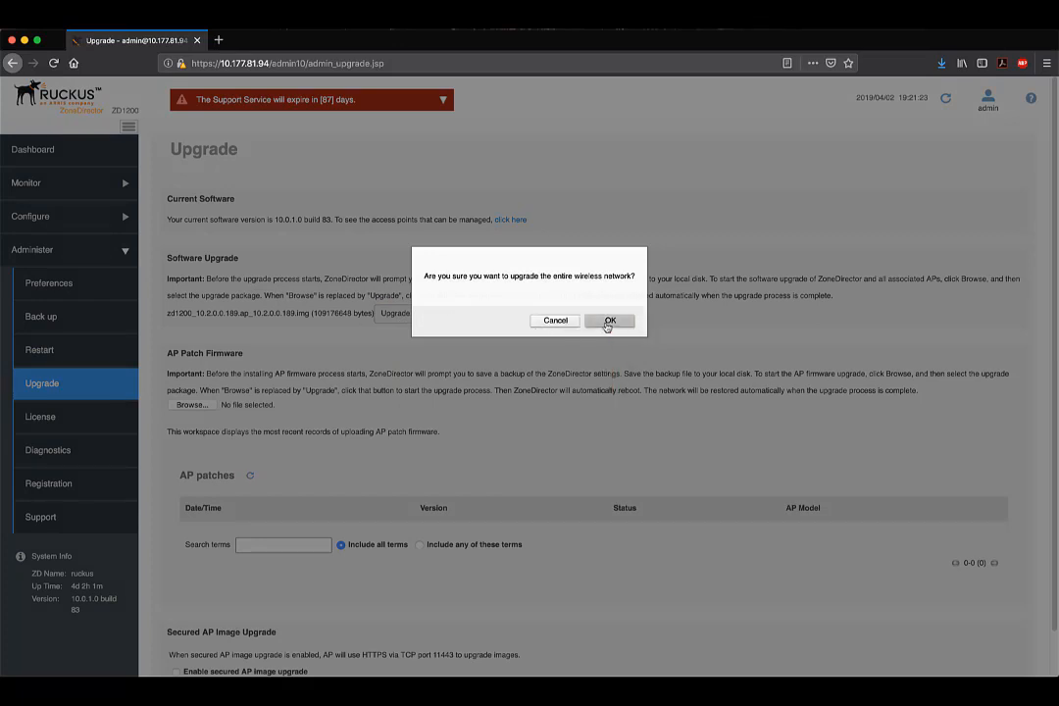
{"action": "left_click", "coordinate": [609, 321]}
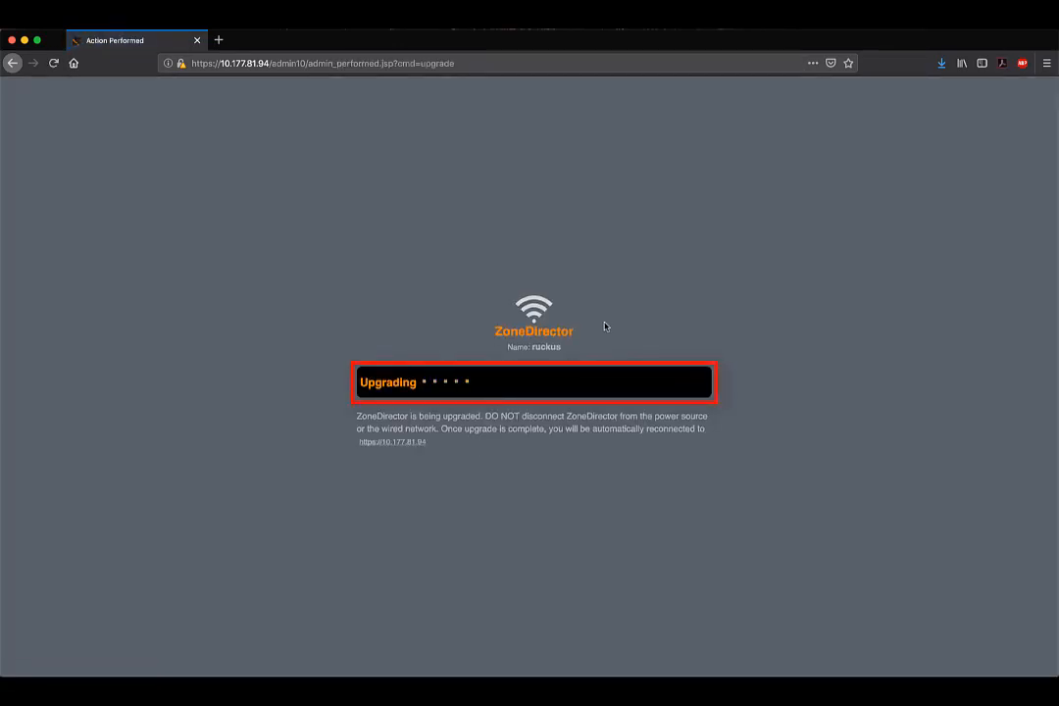
{"action": "mouse_move", "coordinate": [176, 272]}
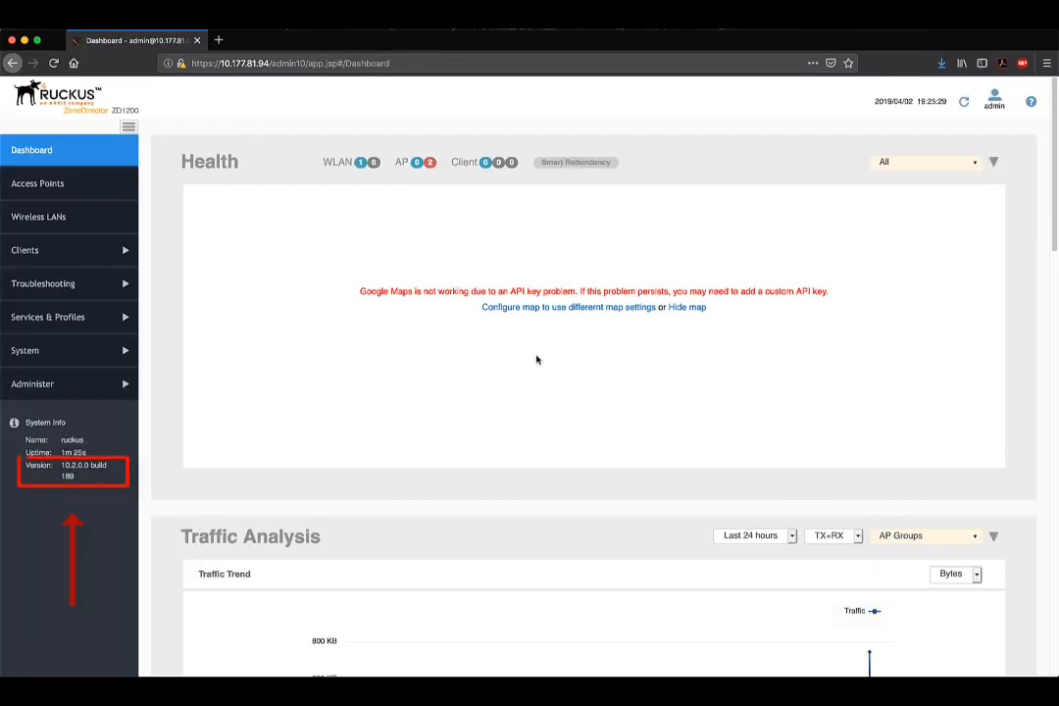
{"action": "mouse_move", "coordinate": [531, 367]}
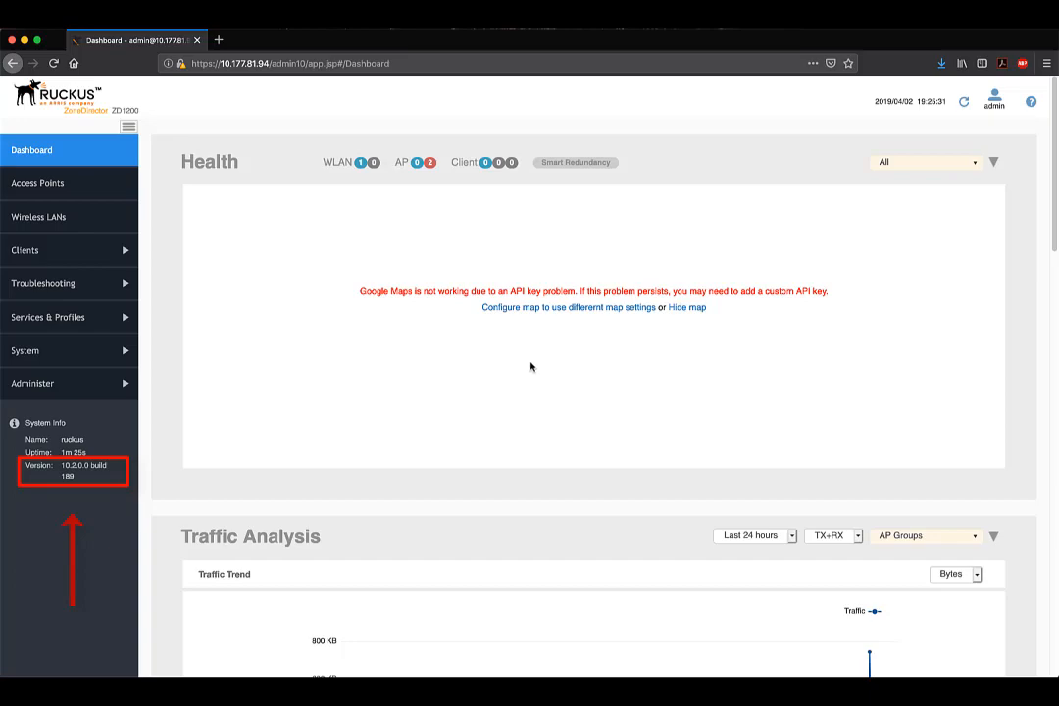
Step: After the upgrade to 10.2.0.0 build 189 completes, go to Access Points
{"action": "left_click", "coordinate": [37, 183]}
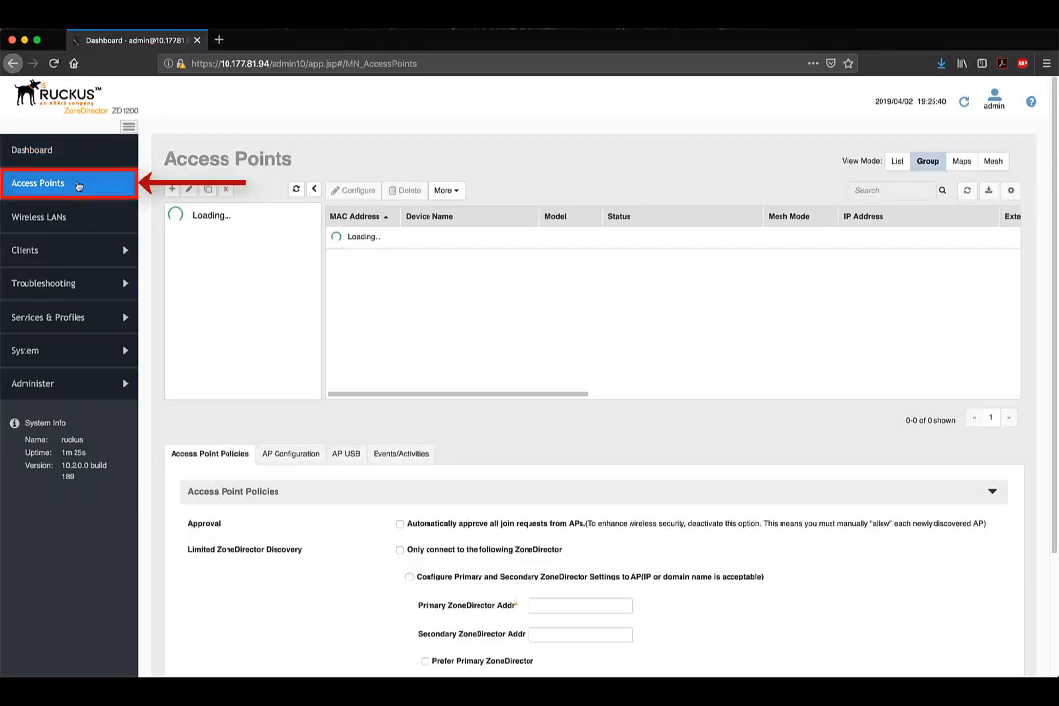
Step: Refresh the Access Points list until both APs show Status Connected
{"action": "left_click", "coordinate": [38, 184]}
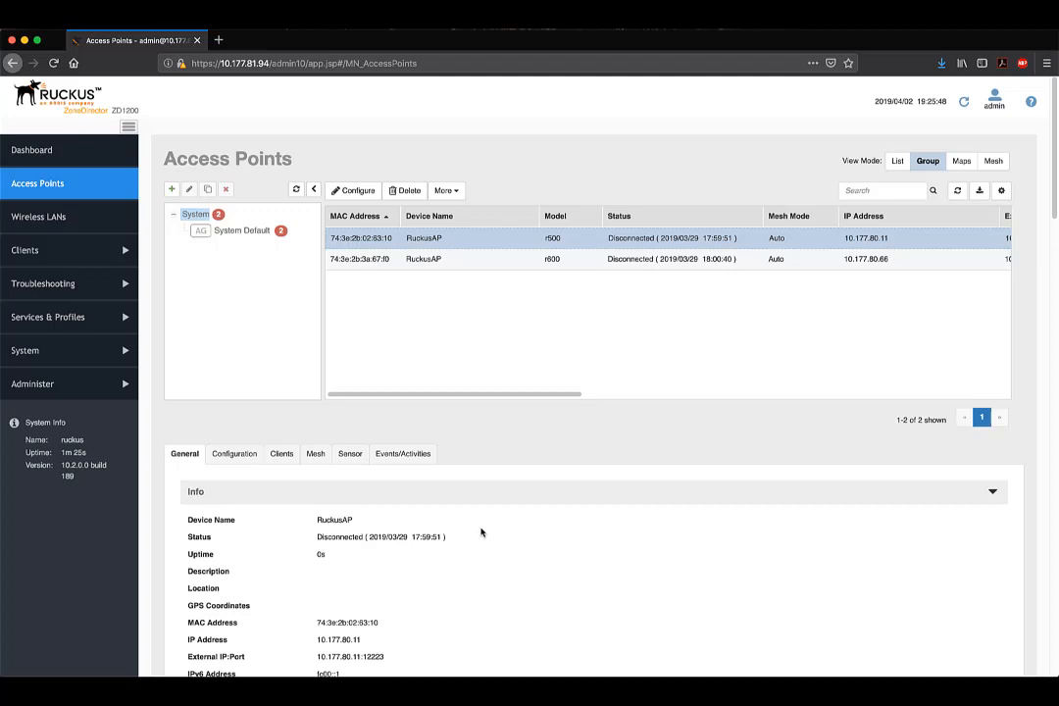
{"action": "left_click", "coordinate": [403, 453]}
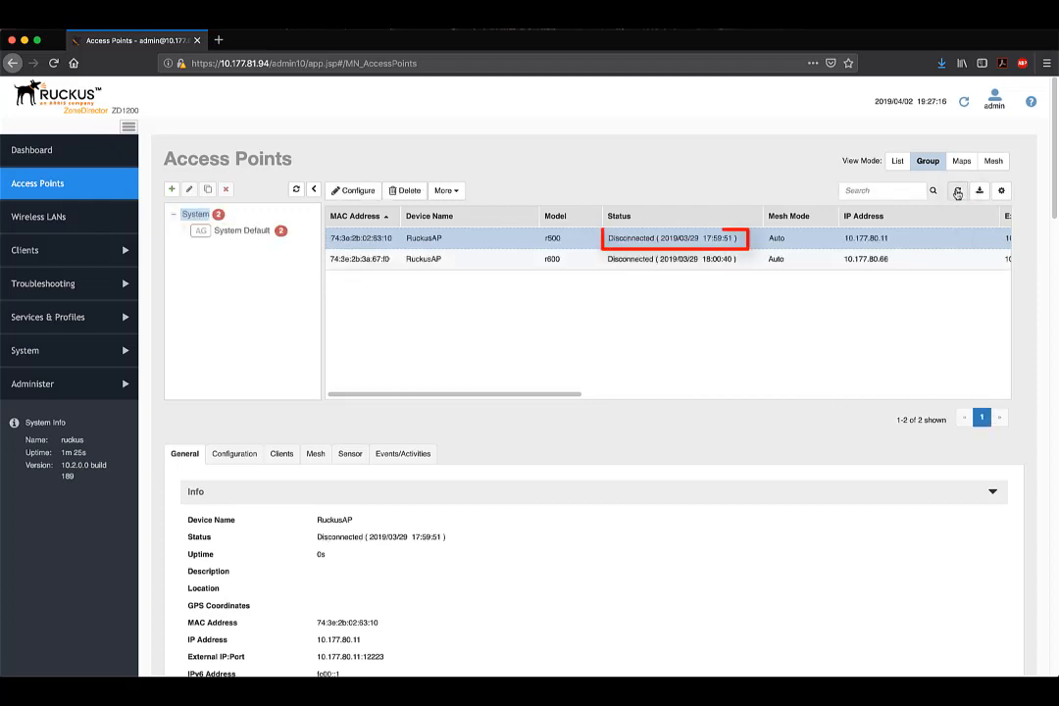
{"action": "scroll", "scroll_direction": "down", "scroll_amount": 3}
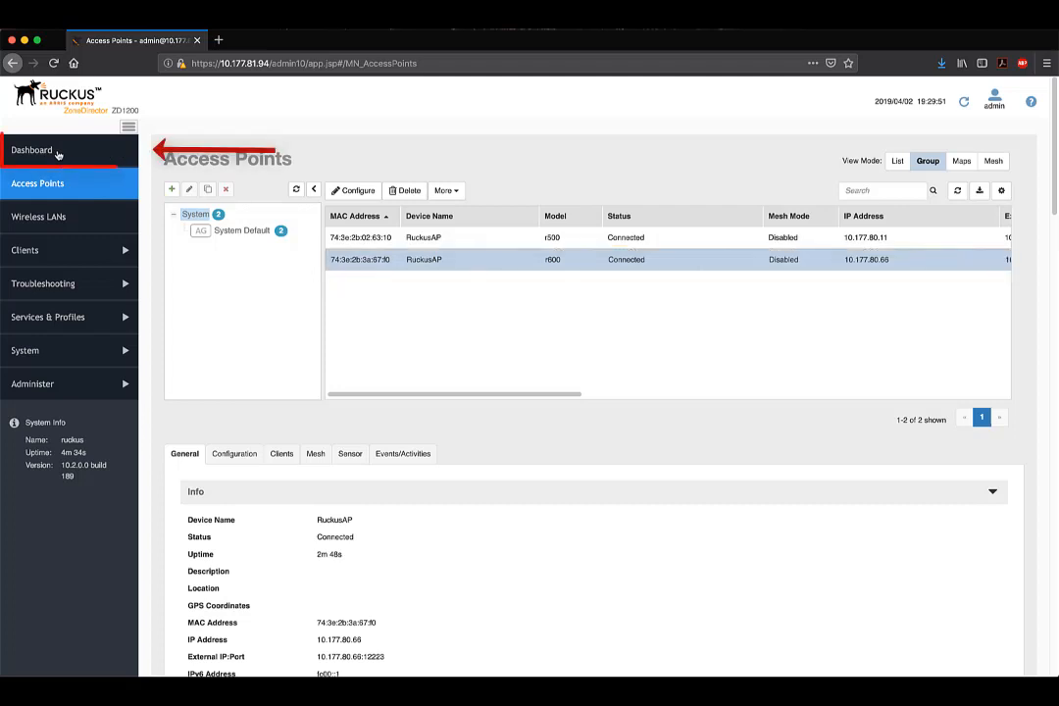
Step: Return to the Dashboard and check the AP badge shows 2 up, 0 down
{"action": "left_click", "coordinate": [32, 150]}
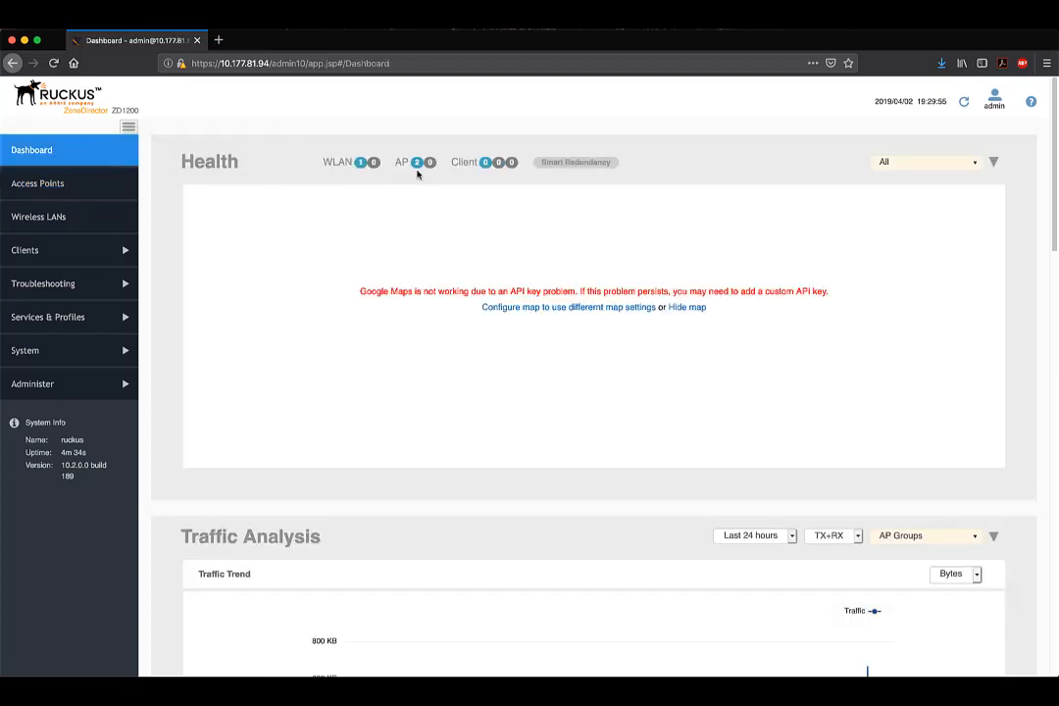
{"action": "left_click", "coordinate": [416, 162]}
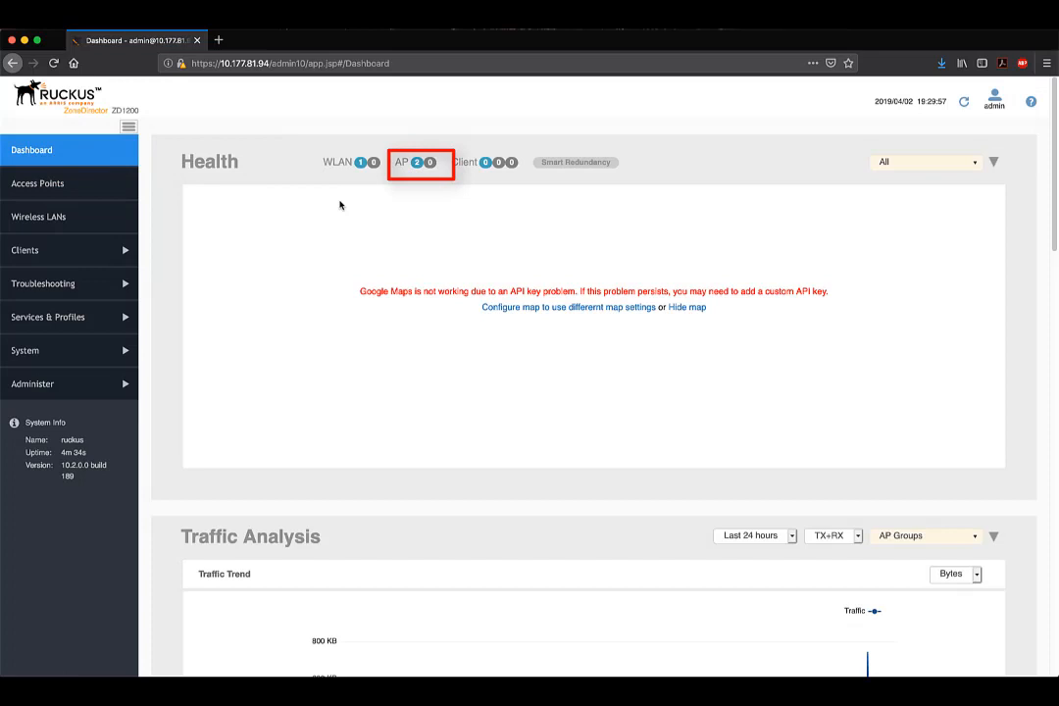
{"action": "mouse_move", "coordinate": [383, 206]}
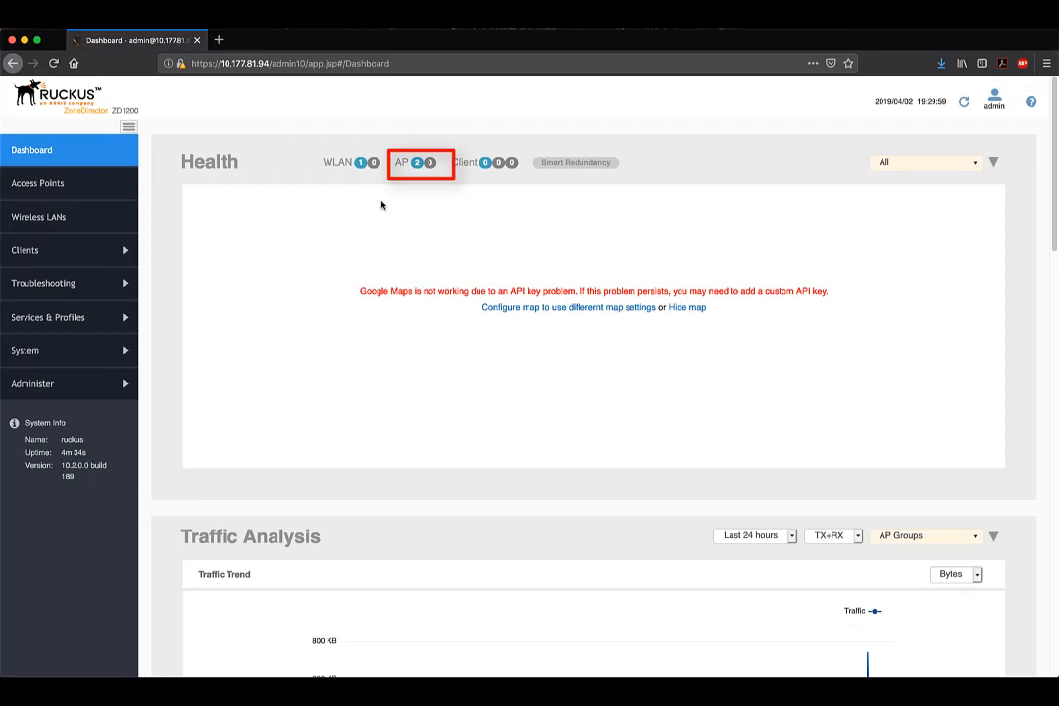